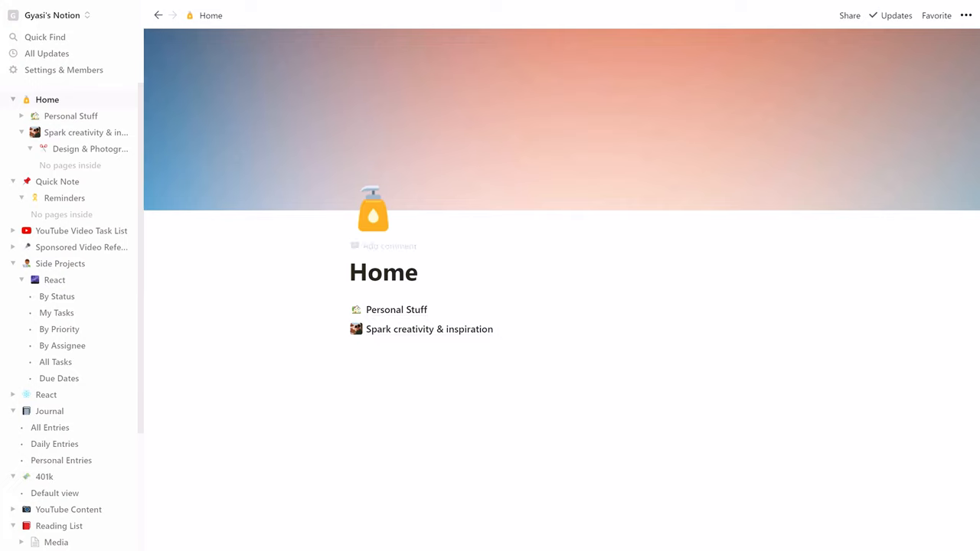
- Set a star emoji as the Home icon and the building photo as its cover
{"action": "left_click", "coordinate": [374, 212]}
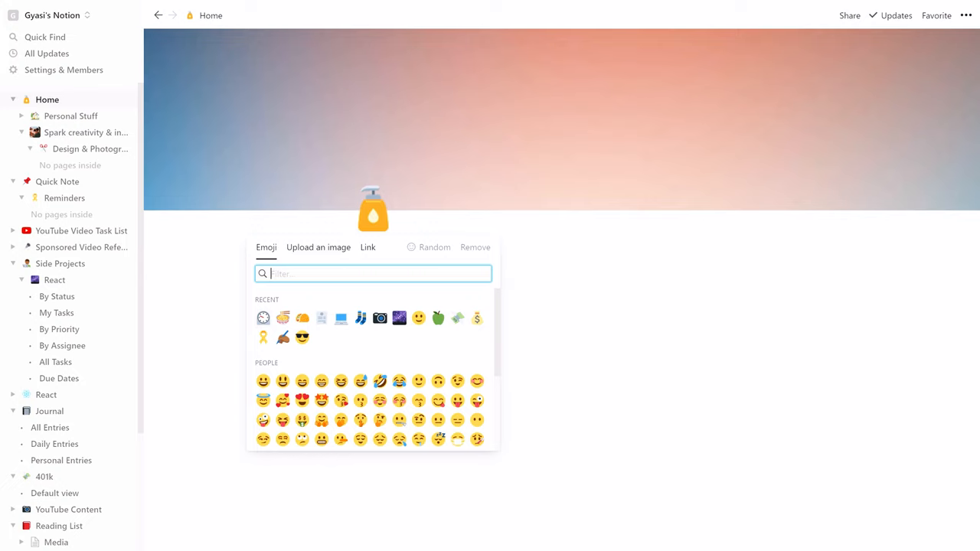
{"action": "left_click", "coordinate": [435, 246]}
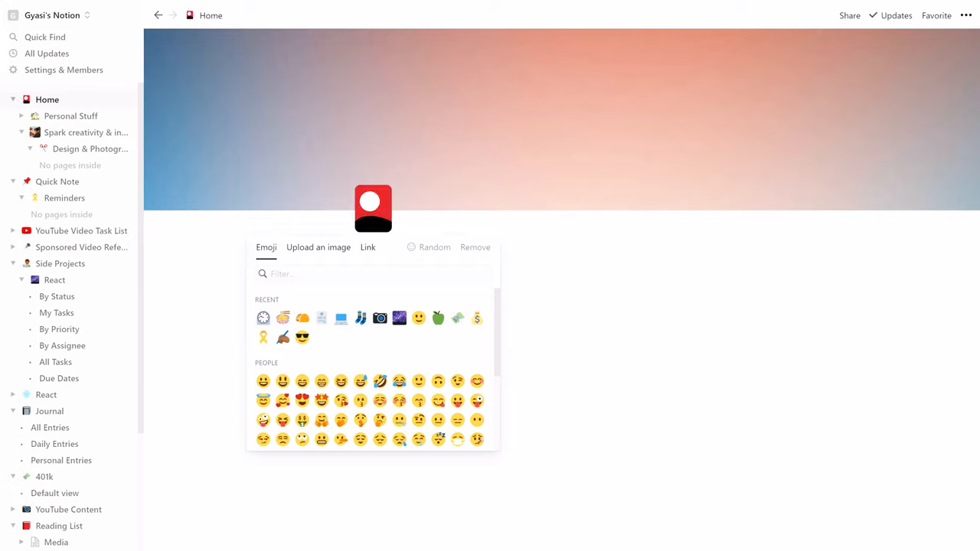
{"action": "left_click", "coordinate": [435, 246]}
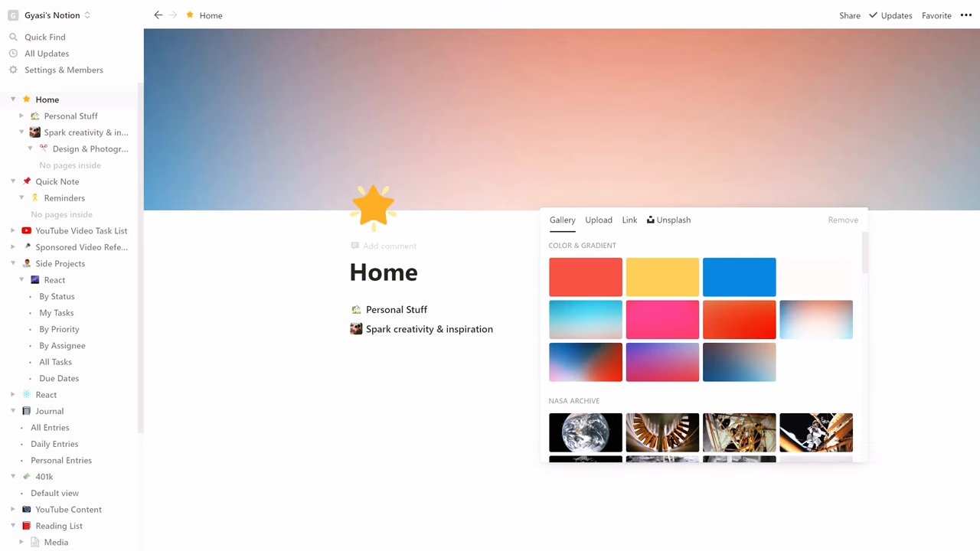
{"action": "left_click", "coordinate": [668, 220]}
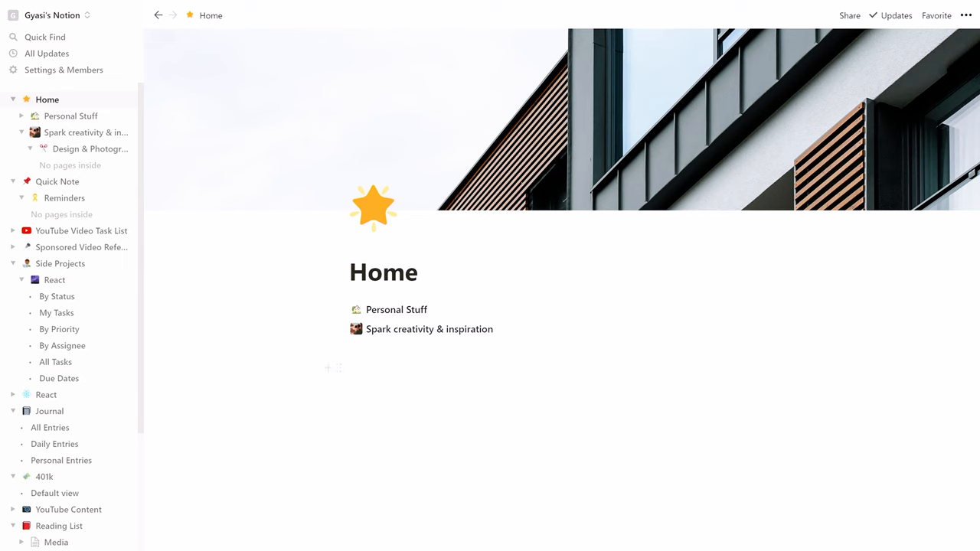
- Navigate from Home into Spark creativity & inspiration, then its Design & Photography subpage
{"action": "left_click", "coordinate": [428, 328]}
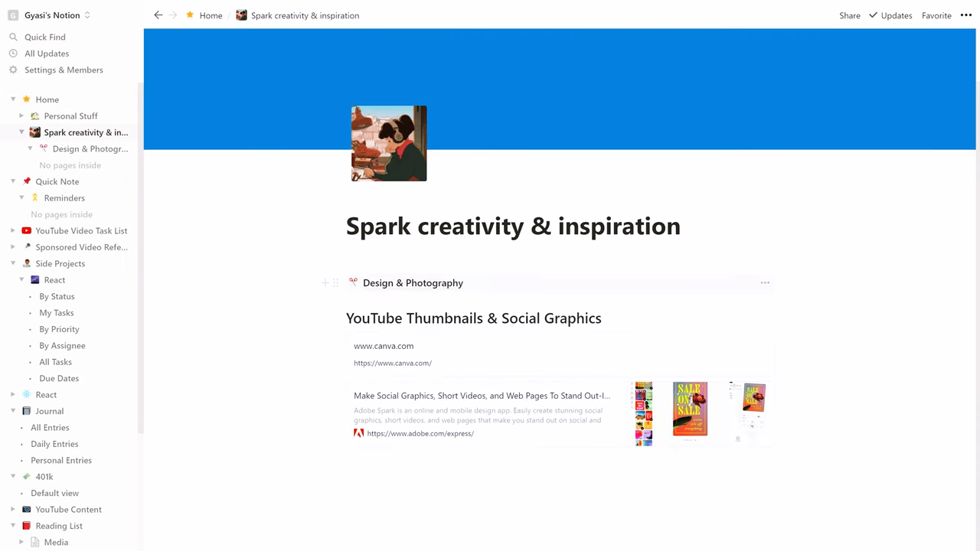
{"action": "left_click", "coordinate": [413, 282]}
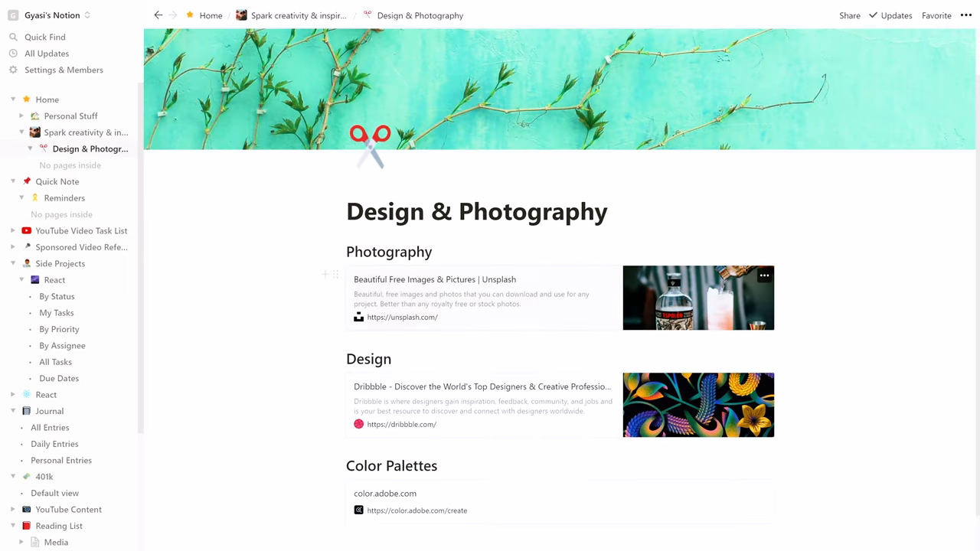
{"action": "scroll", "scroll_direction": "up", "scroll_amount": 3}
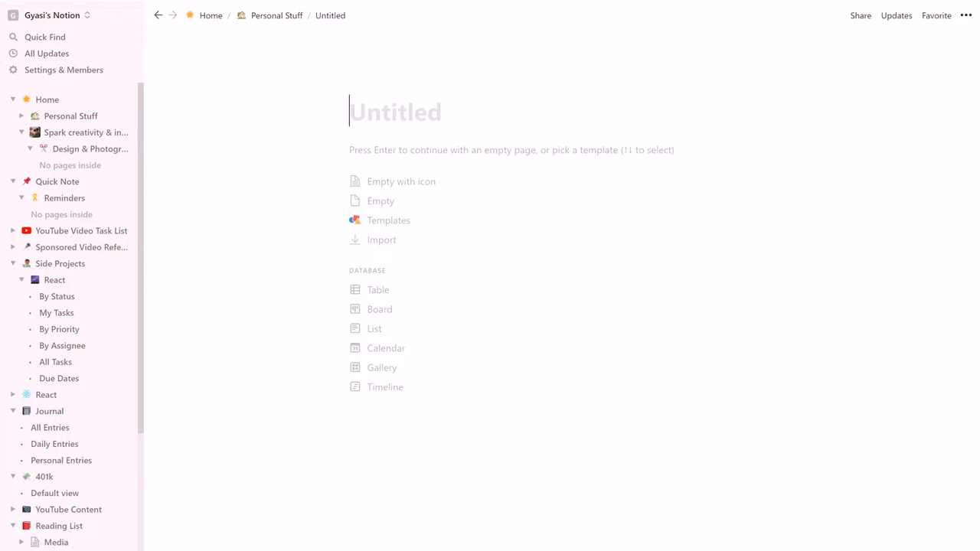
- Title the new Personal Stuff page, typing 'Page 1' then amending it toward 'Page 2'
{"action": "type", "text": "Page 1"}
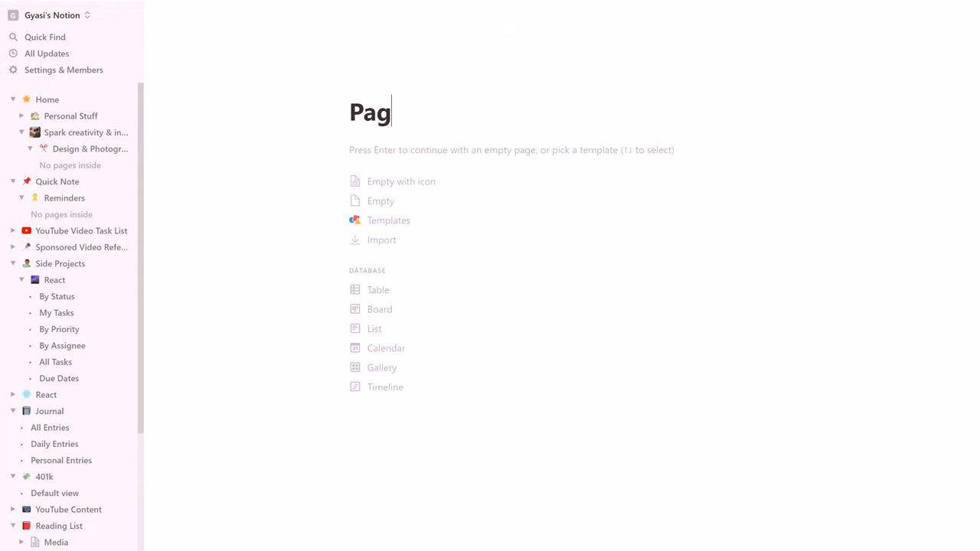
{"action": "type", "text": "e 2"}
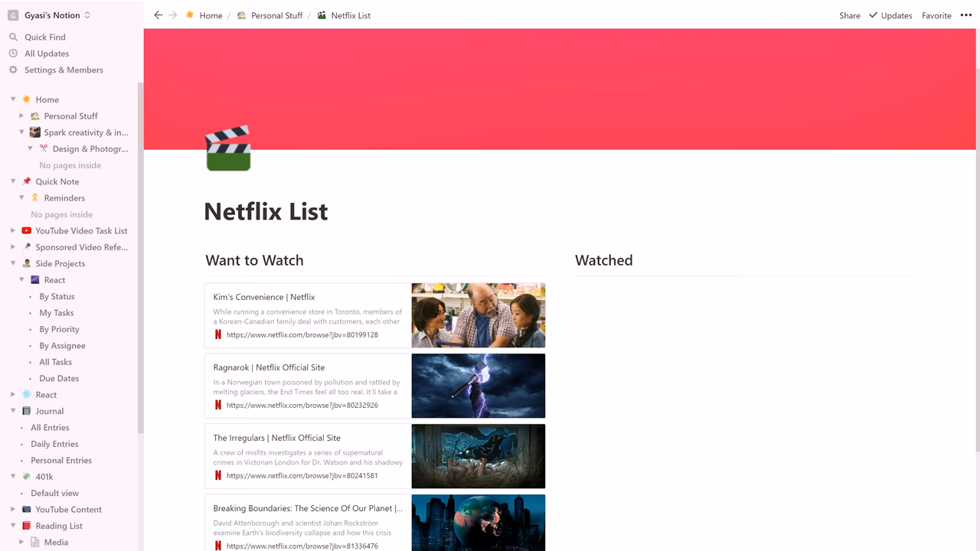
- Review the Watched and Want to Watch headings on the Netflix List page
{"action": "scroll", "scroll_direction": "down", "scroll_amount": 3}
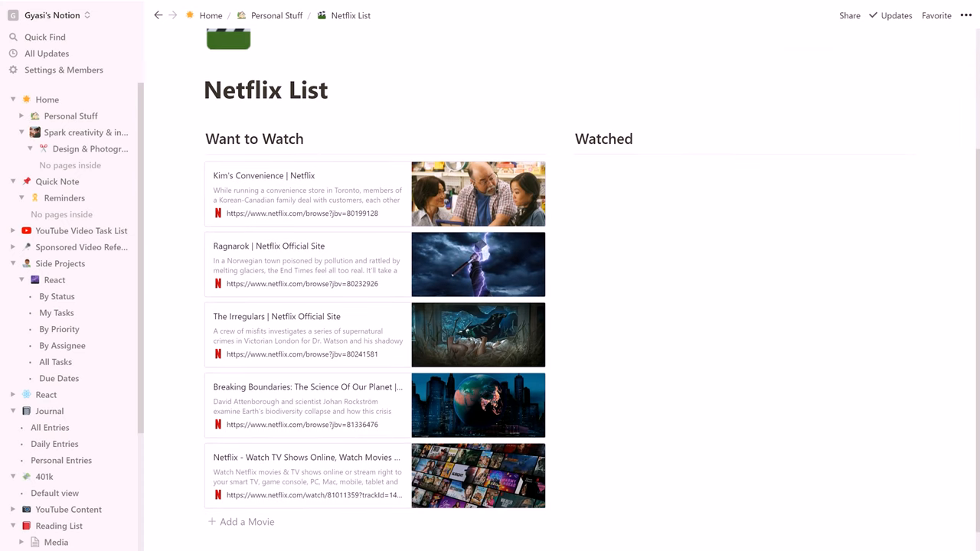
{"action": "mouse_move", "coordinate": [196, 383]}
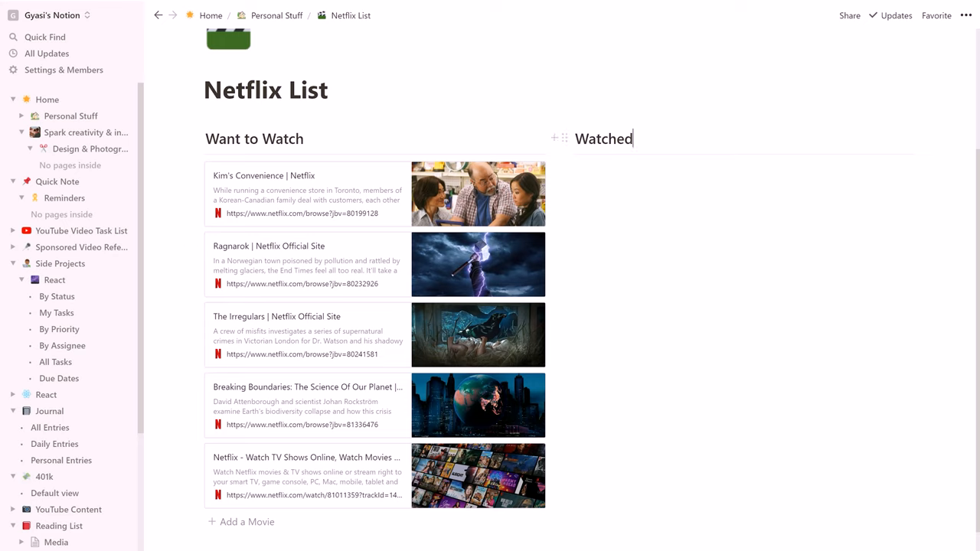
{"action": "double_click", "coordinate": [603, 137]}
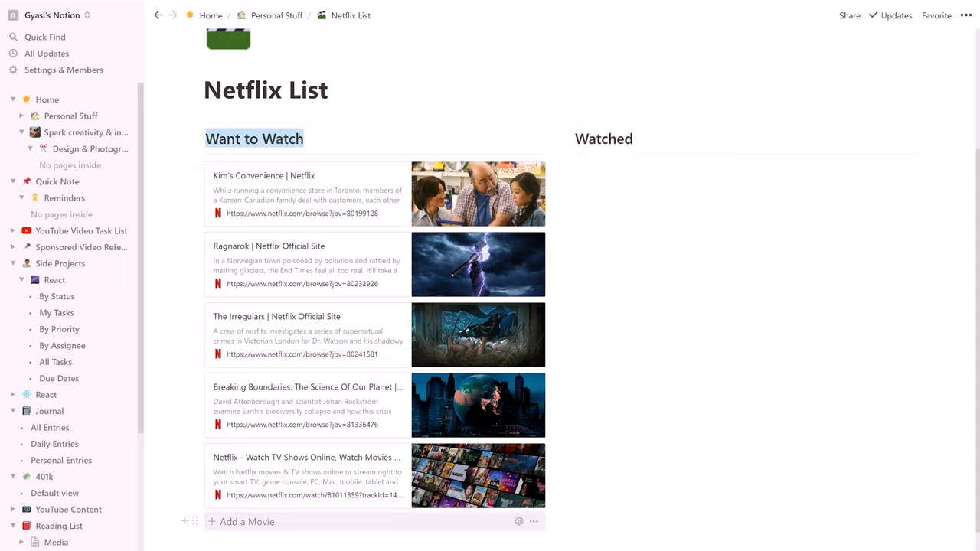
{"action": "left_click", "coordinate": [246, 521]}
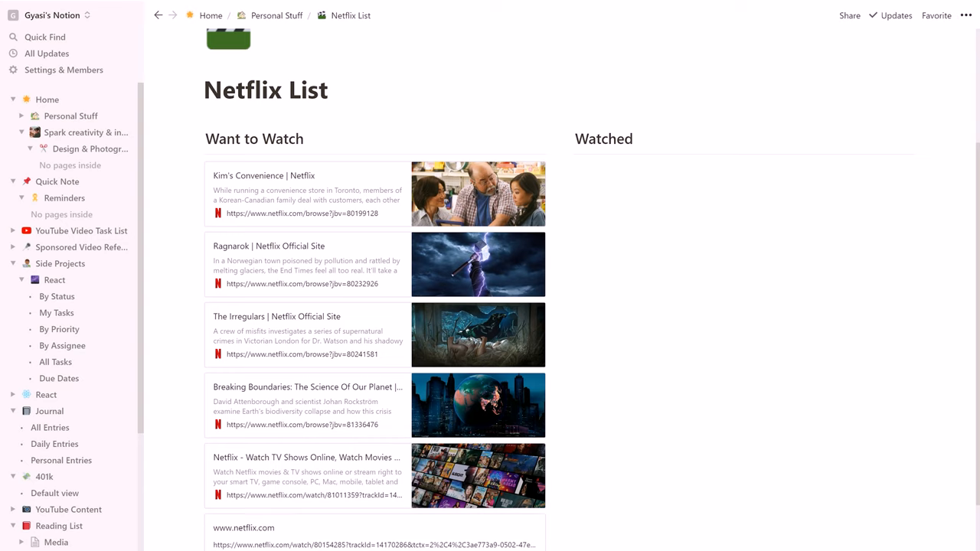
- Start a new web bookmark under Want to Watch, then move on to the Quick Note page
{"action": "scroll", "scroll_direction": "down", "scroll_amount": 3}
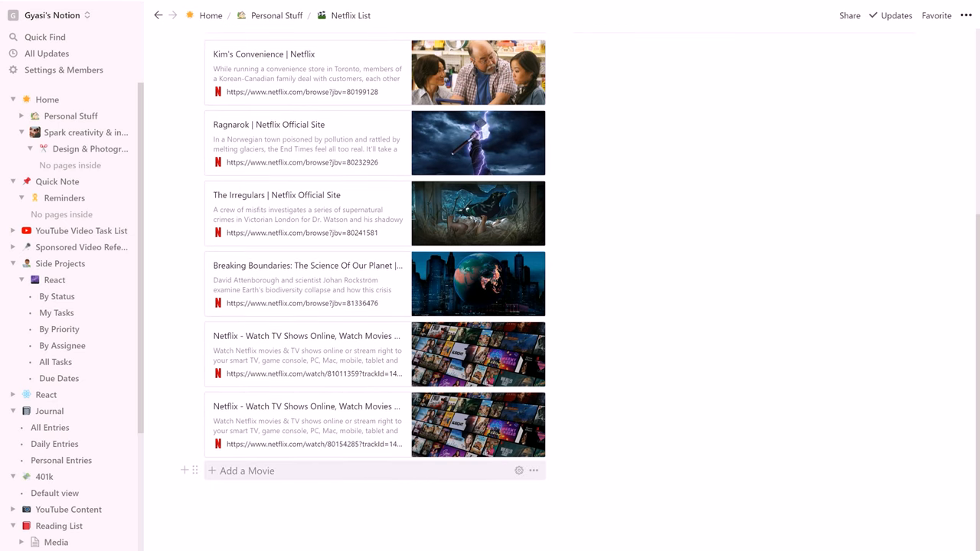
{"action": "left_click", "coordinate": [242, 470]}
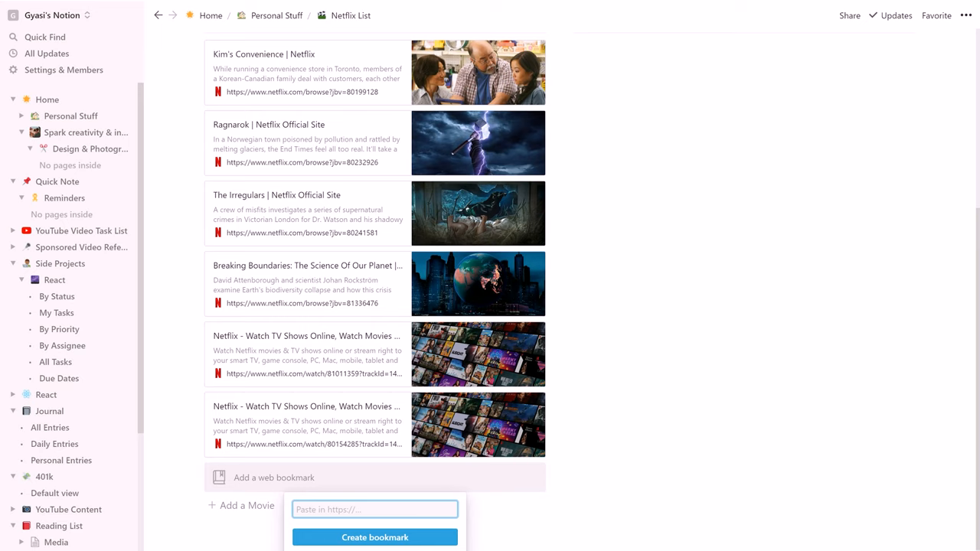
{"action": "left_click", "coordinate": [58, 181]}
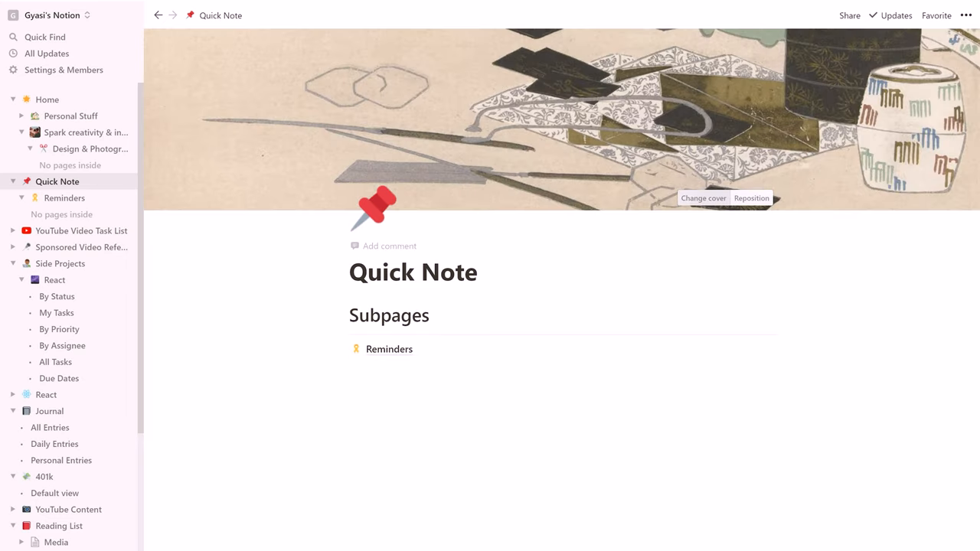
- Swap the Quick Note cover for the lightbulb sticky-note photo from the reminder search
{"action": "left_click", "coordinate": [703, 197]}
{"action": "type", "text": "reminder"}
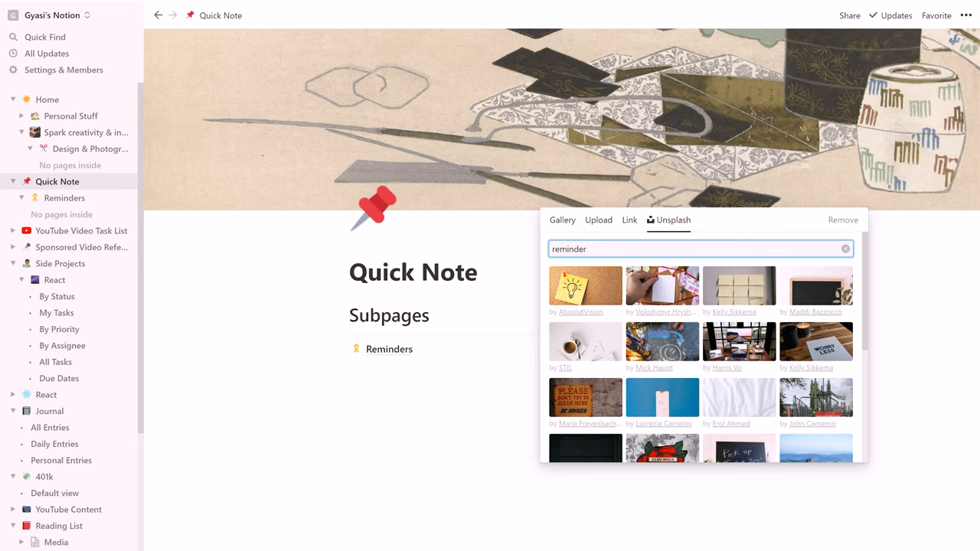
{"action": "left_click", "coordinate": [842, 221]}
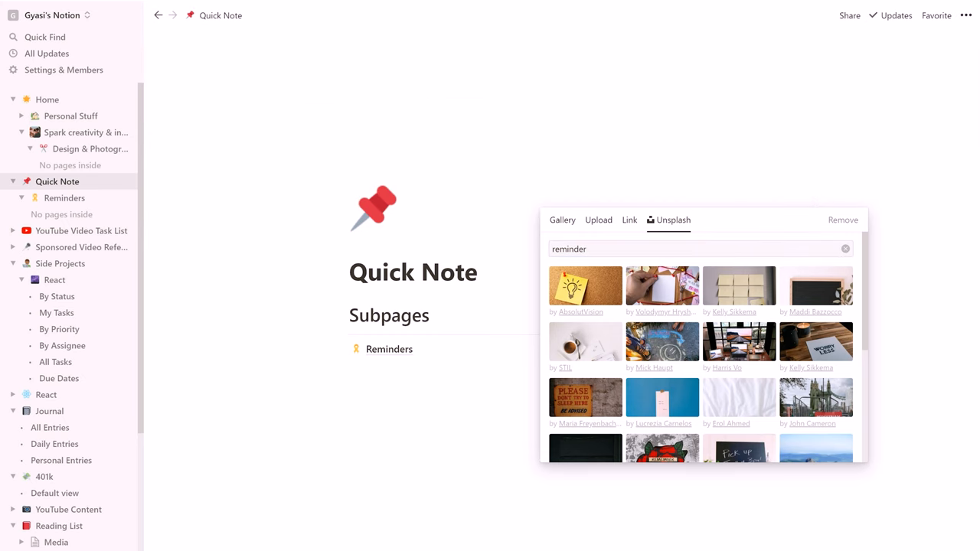
{"action": "left_click", "coordinate": [585, 286]}
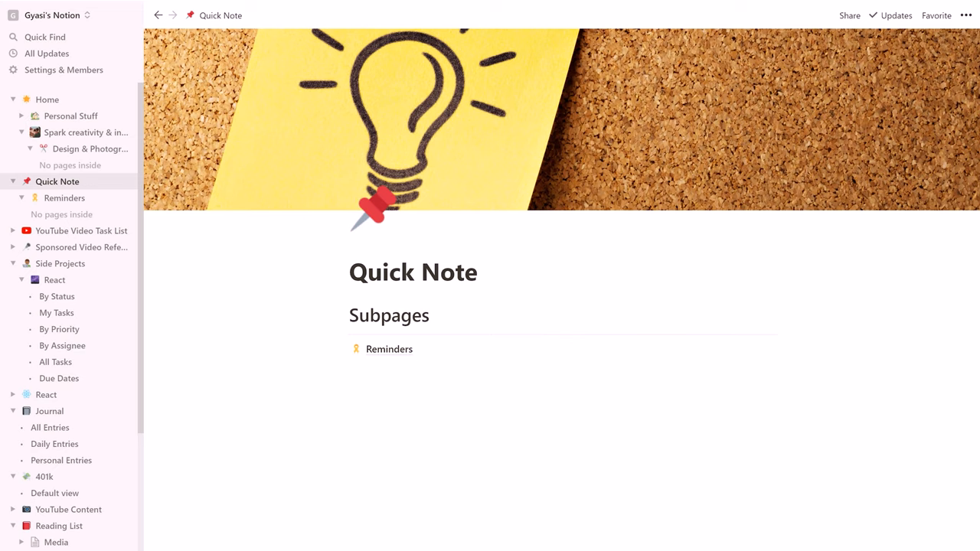
{"action": "mouse_move", "coordinate": [389, 349]}
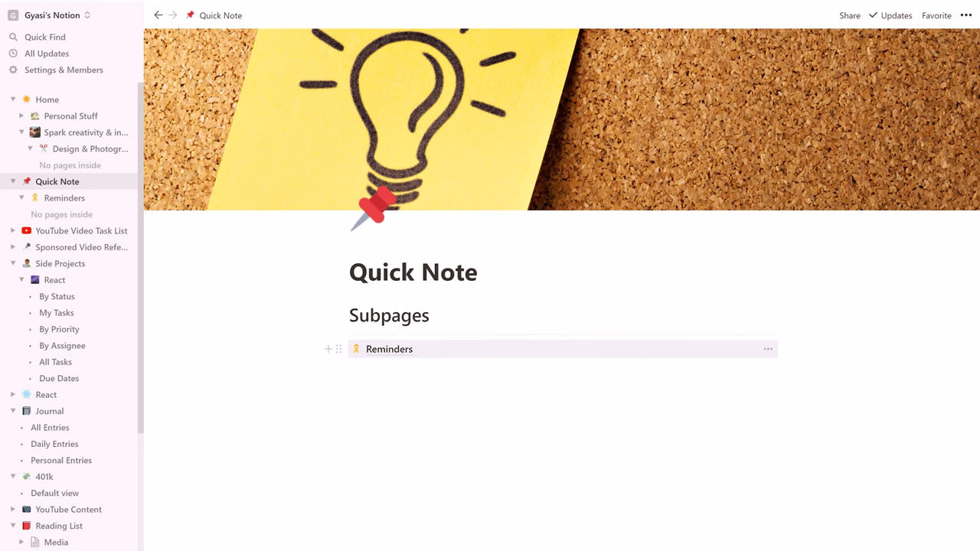
- On Reminders, add a 'Go to gym' to-do dated Today with time included
{"action": "left_click", "coordinate": [389, 349]}
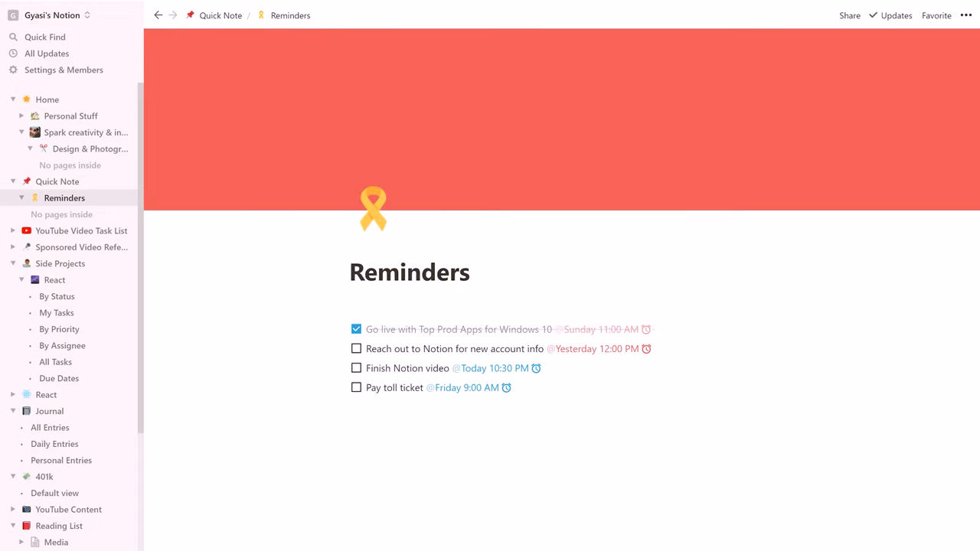
{"action": "type", "text": "Go to"}
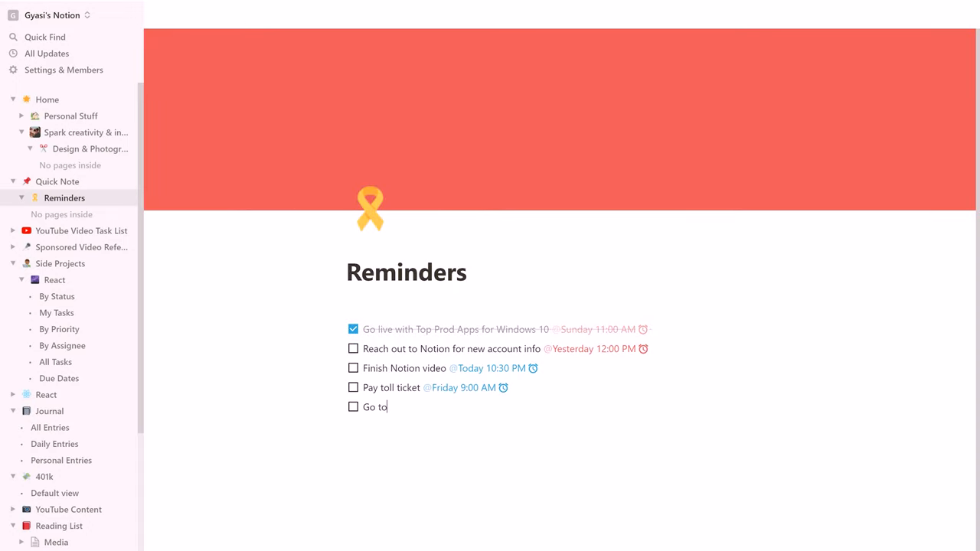
{"action": "type", "text": "gym"}
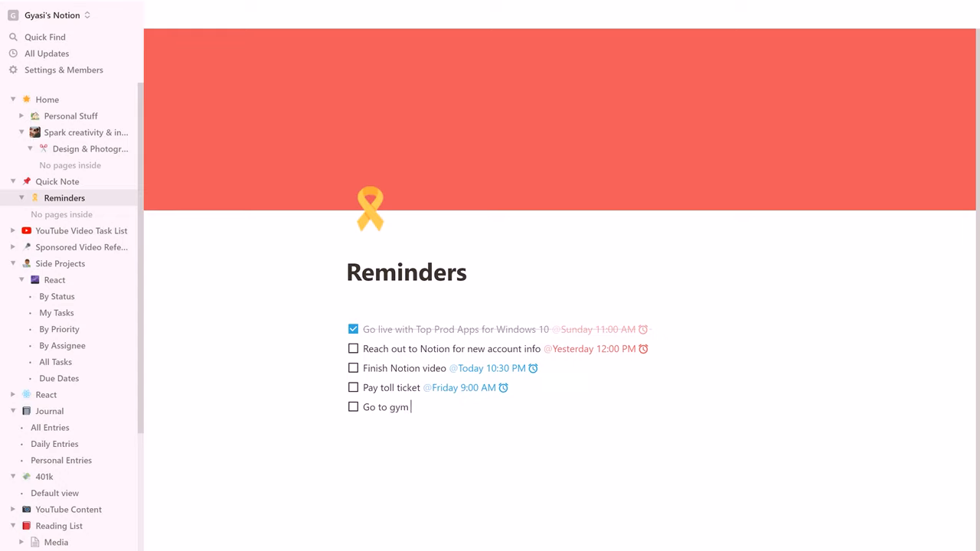
{"action": "type", "text": "@"}
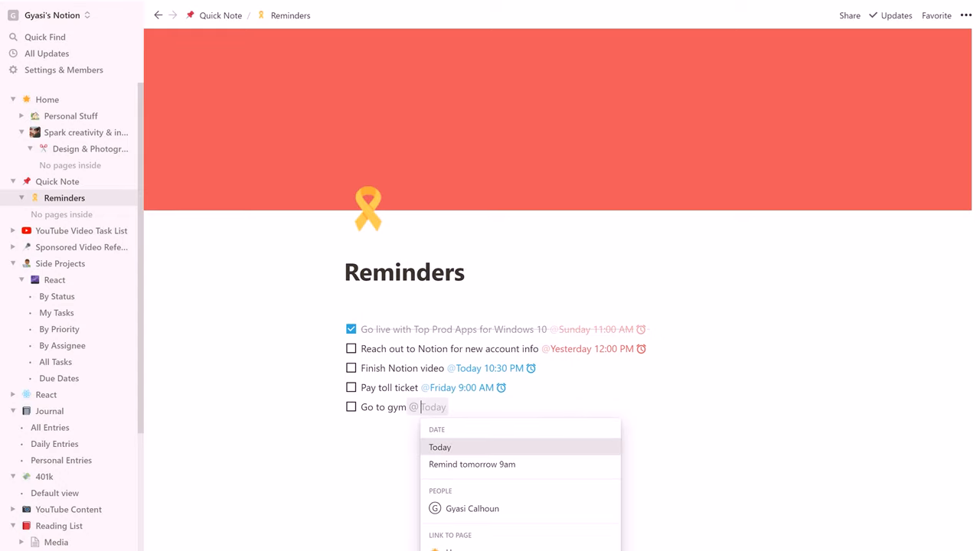
{"action": "left_click", "coordinate": [441, 447]}
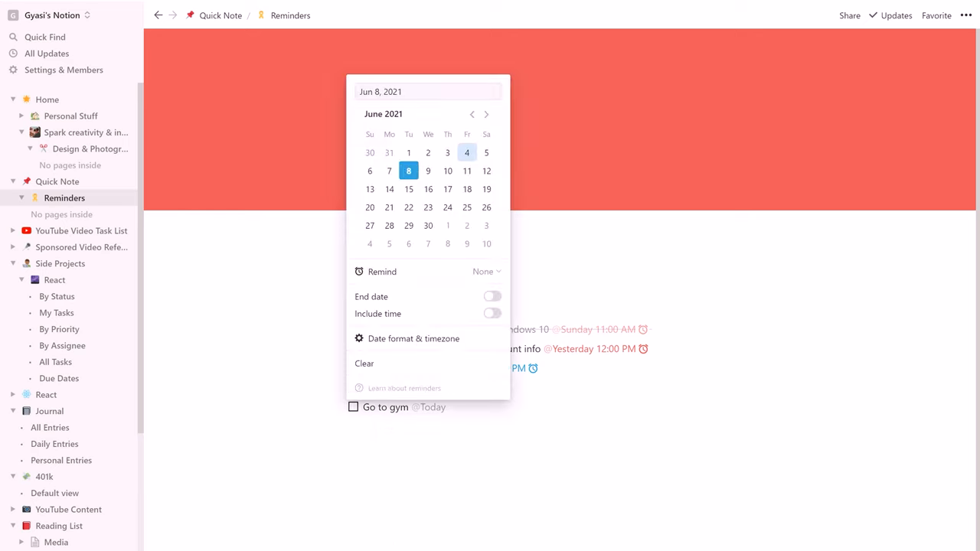
{"action": "left_click", "coordinate": [493, 313]}
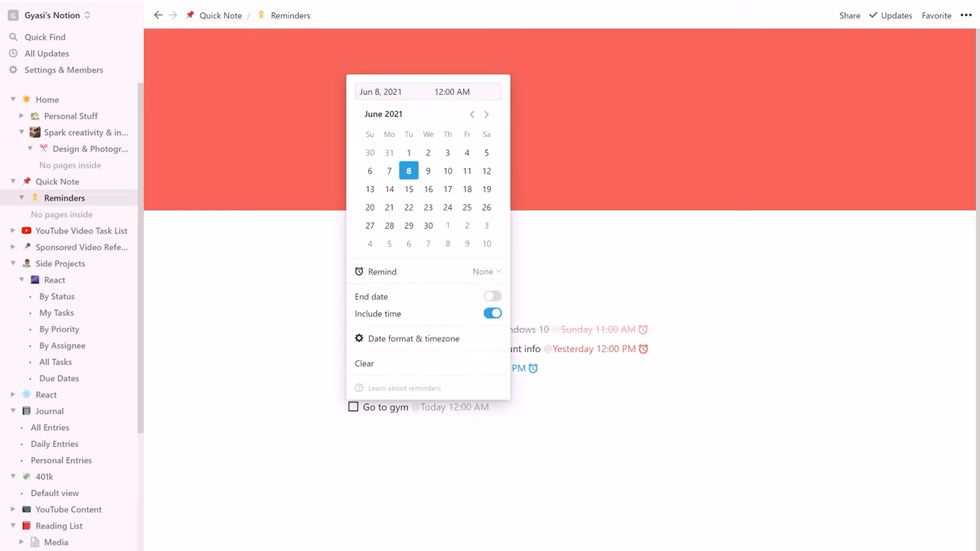